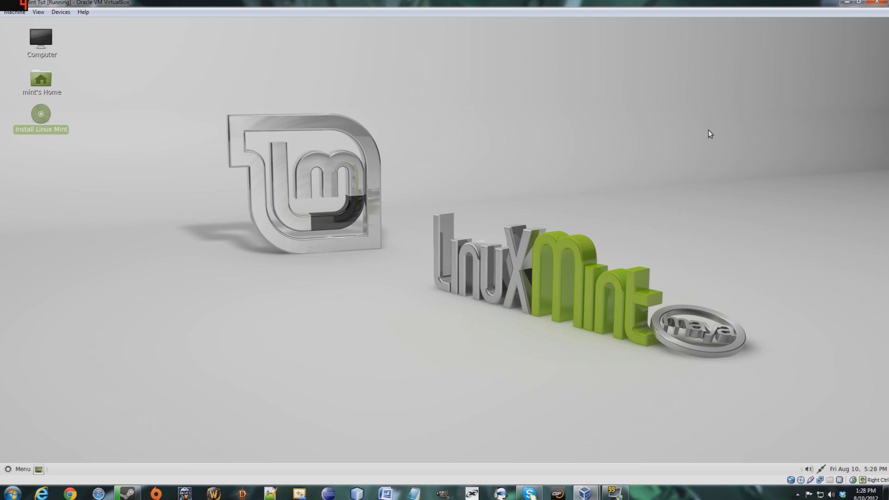
mouse_move(254, 108)
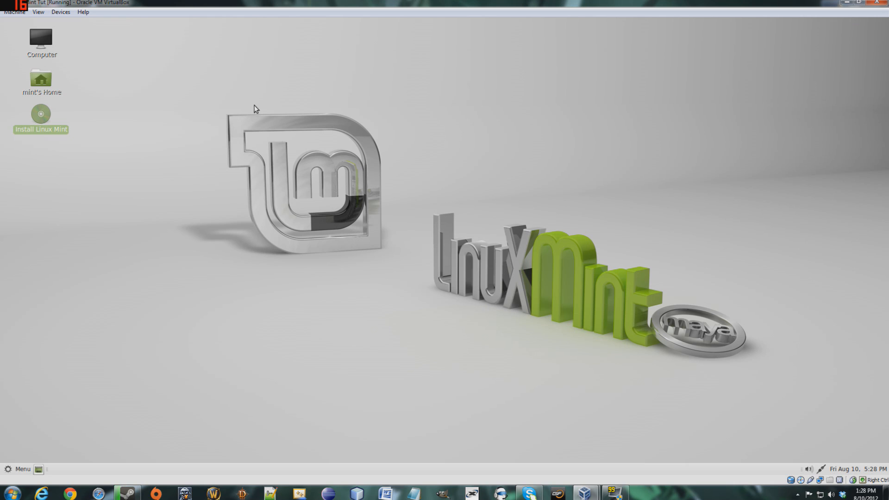
mouse_move(206, 108)
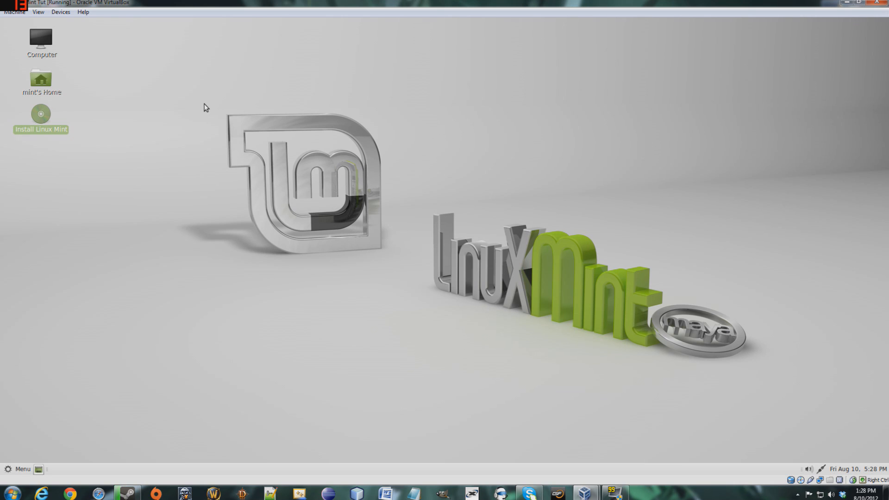
mouse_move(199, 106)
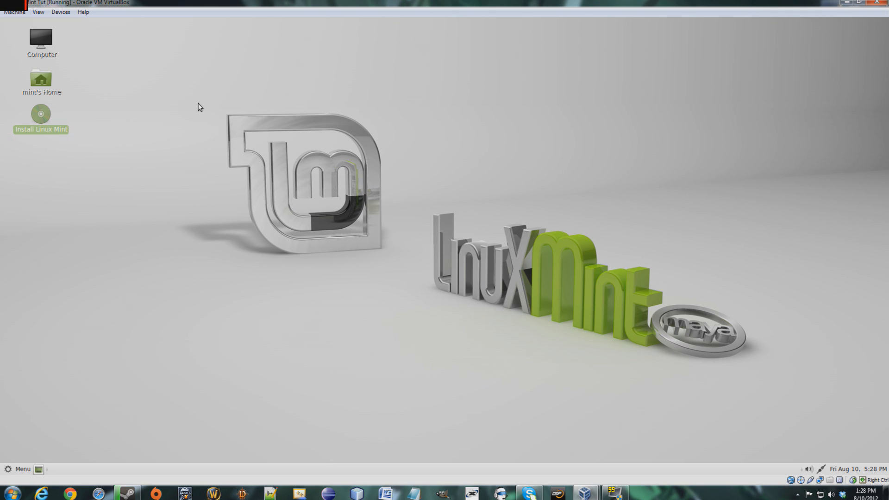
Launch Install Linux Mint from the desktop icon, reaching the English Welcome page
click(206, 111)
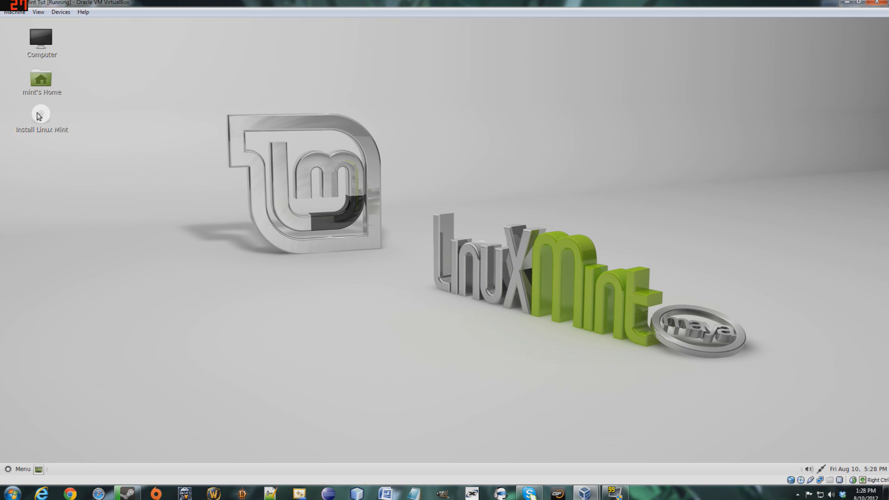
double_click(40, 111)
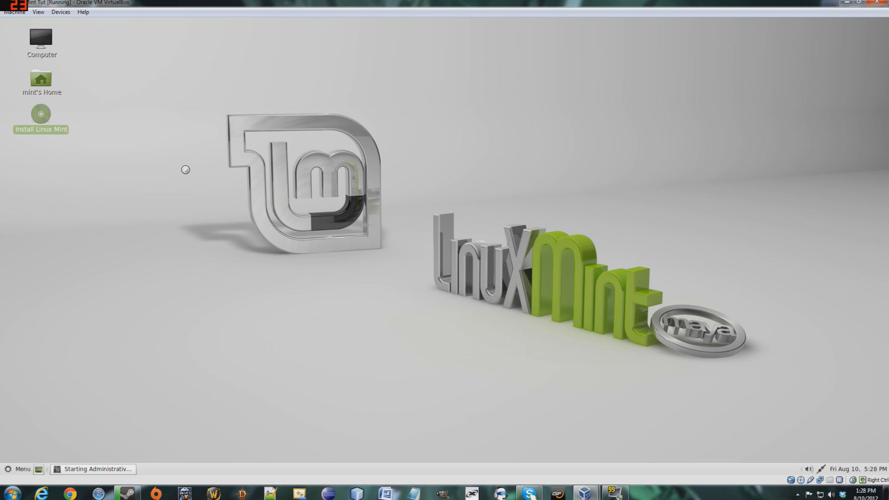
double_click(41, 113)
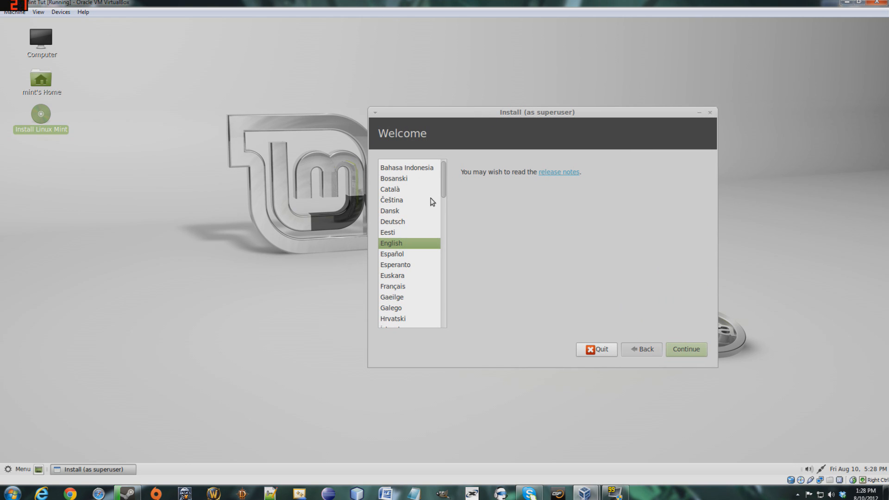
mouse_move(309, 164)
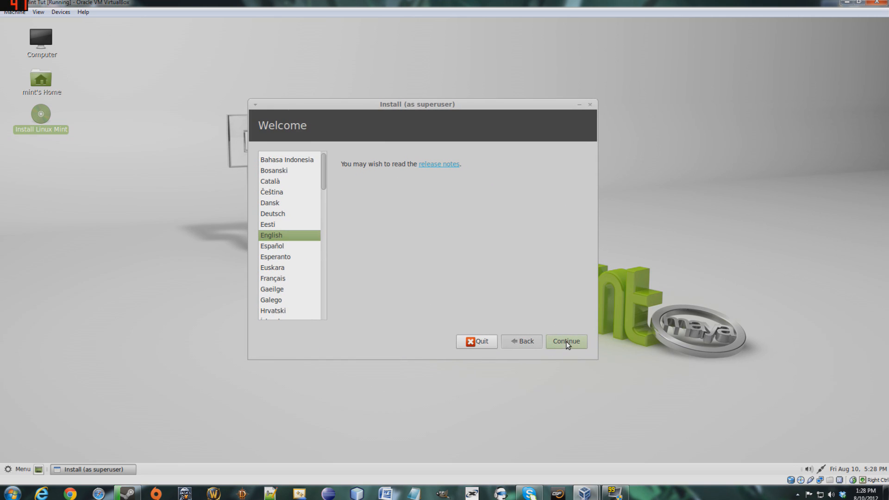
Continue past Welcome and the readiness checks, keeping 'Erase disk and install Linux Mint'
click(565, 341)
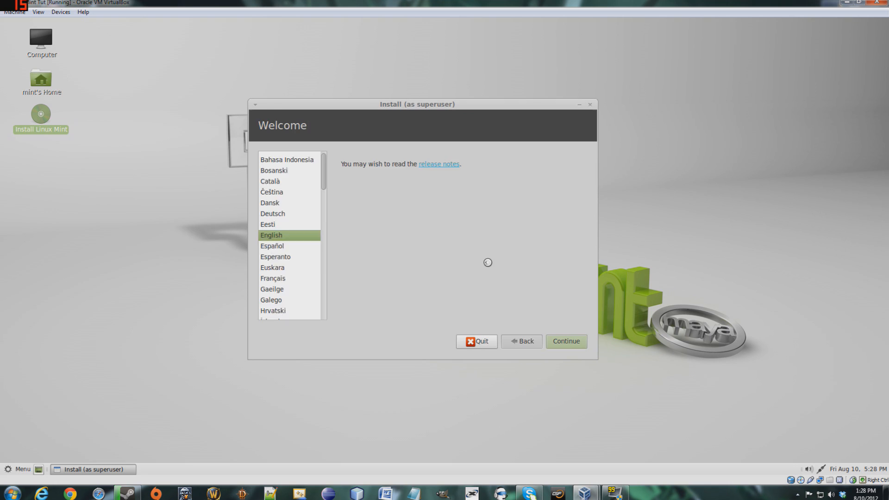
click(565, 341)
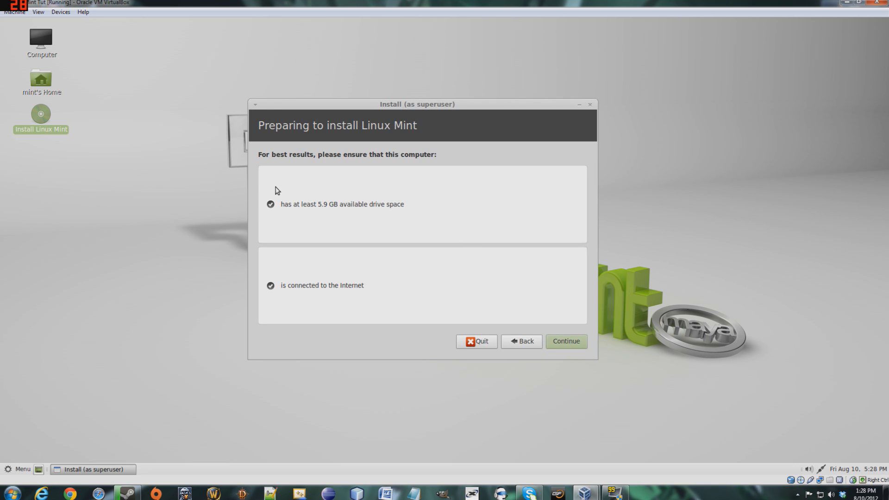
mouse_move(322, 216)
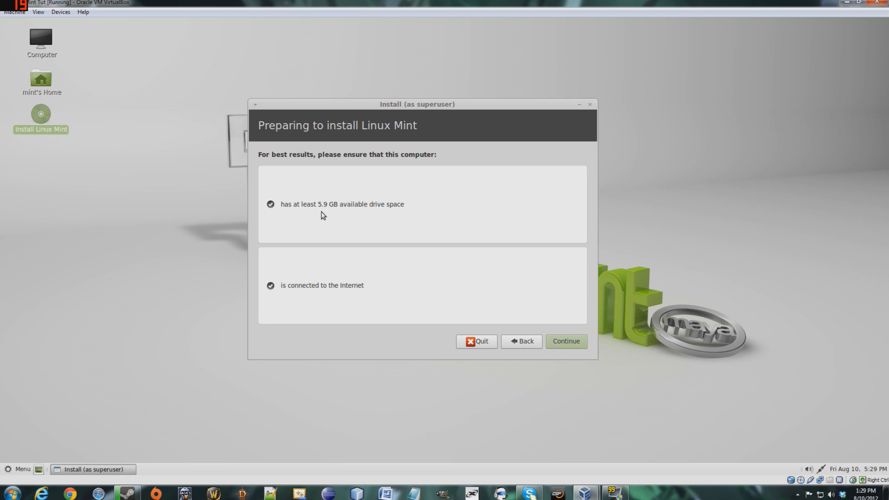
mouse_move(414, 233)
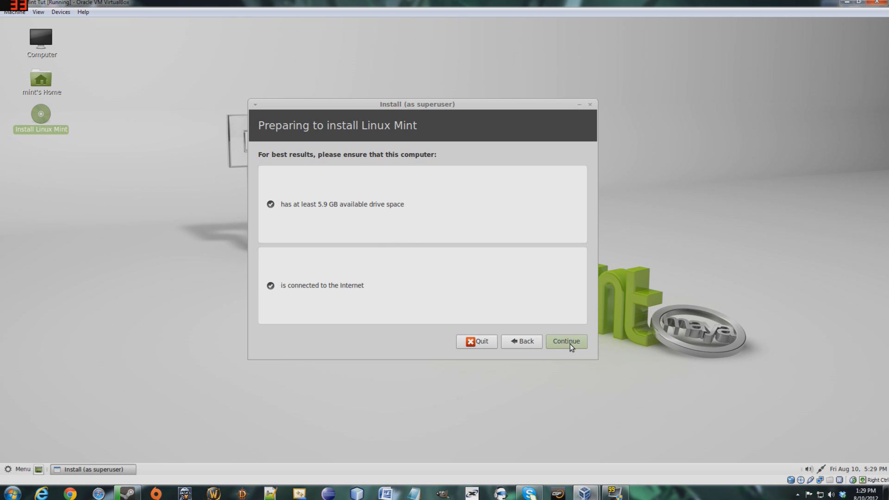
click(565, 341)
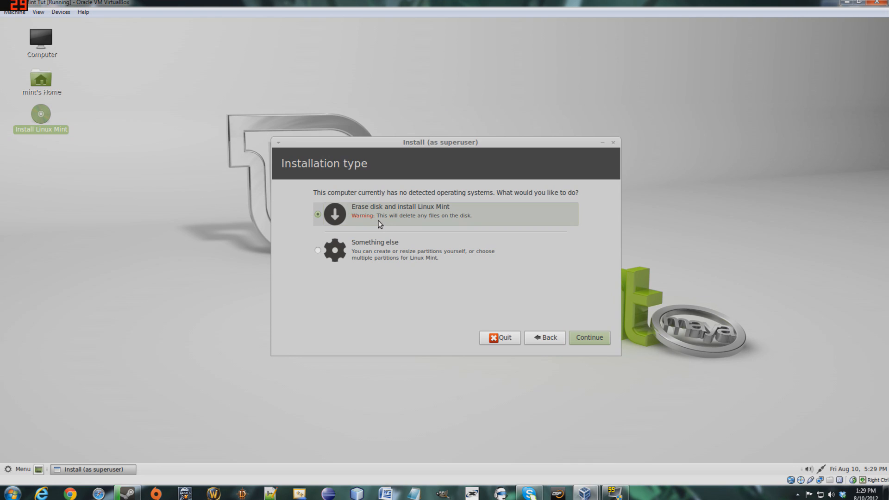
mouse_move(433, 218)
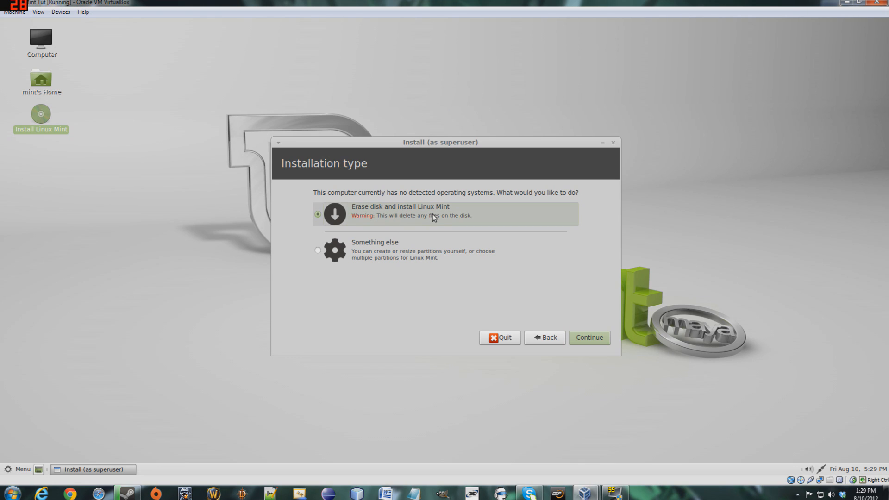
mouse_move(366, 270)
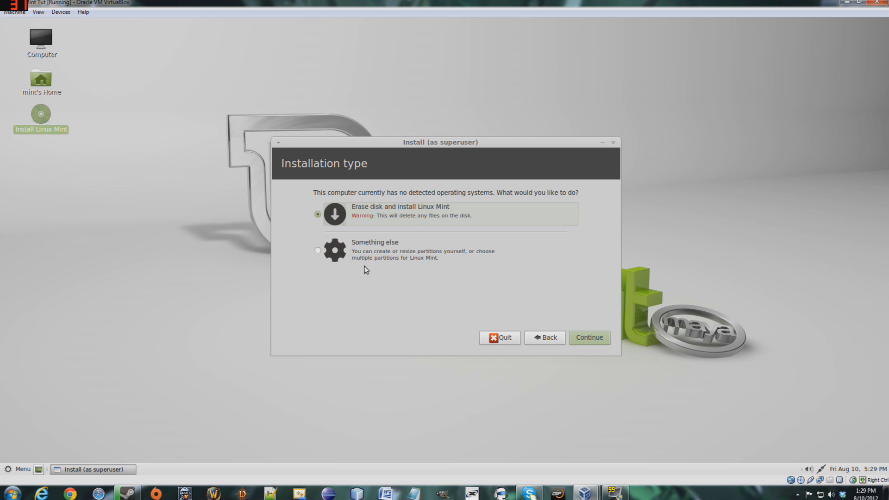
mouse_move(414, 280)
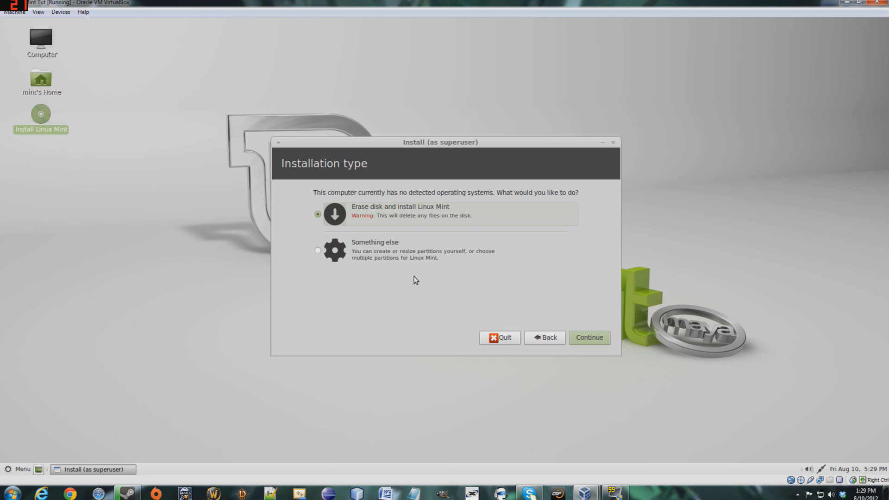
mouse_move(366, 221)
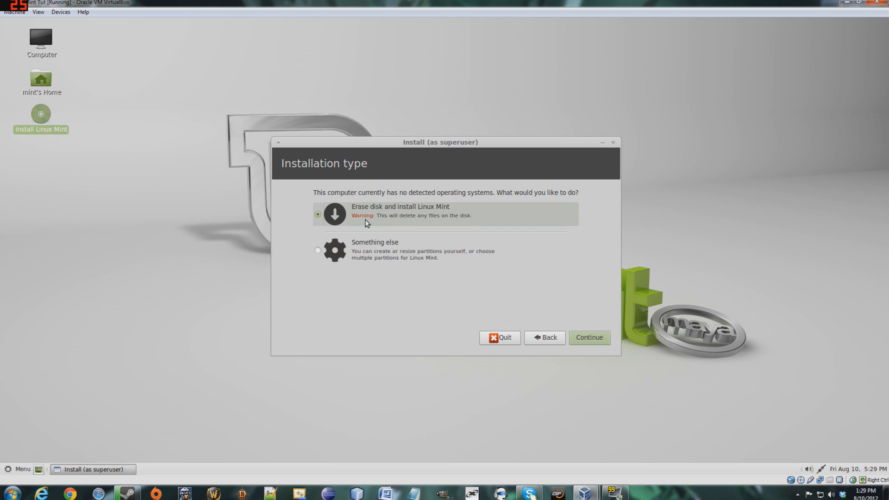
mouse_move(594, 328)
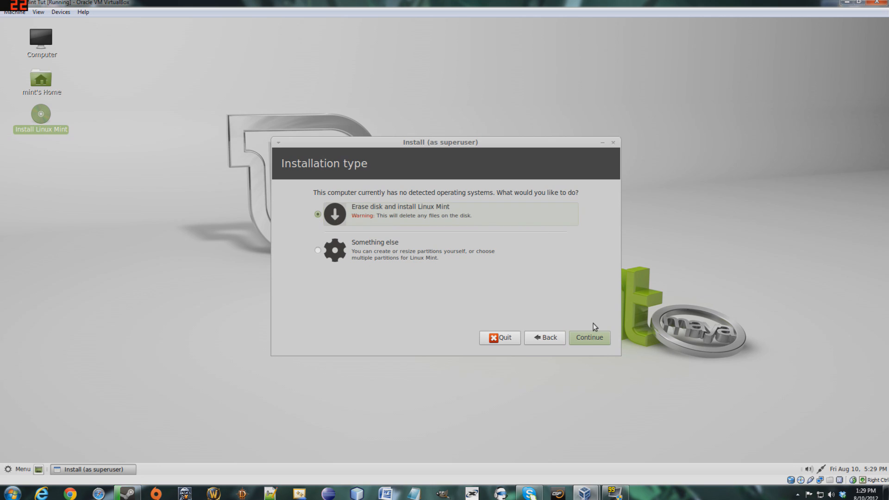
Erase the 53.7 GB SCSI1 VBOX HARDDISK and start the installation
click(589, 337)
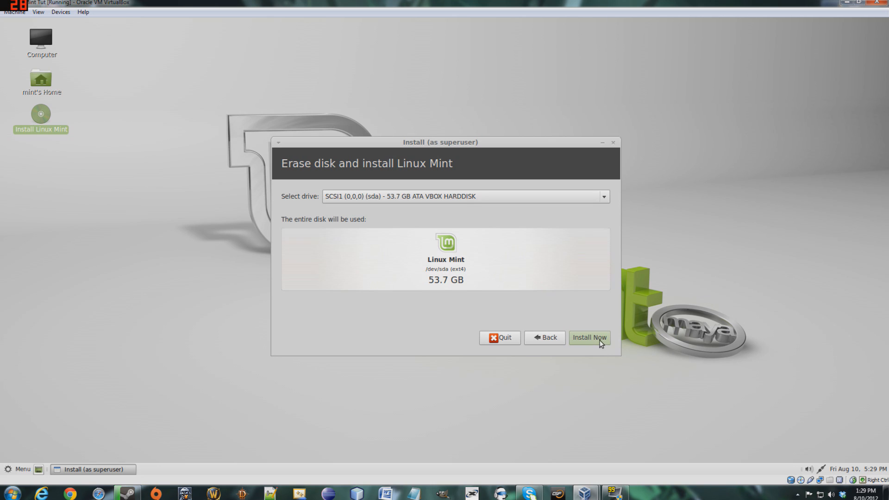
click(588, 337)
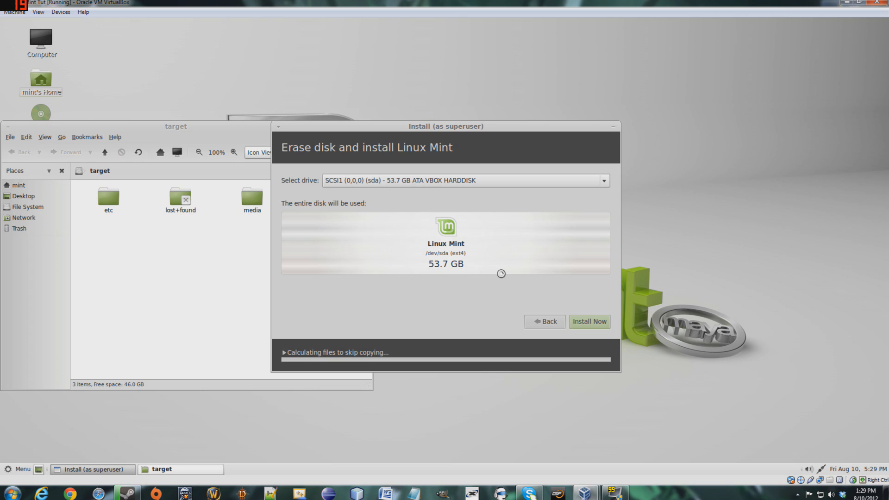
Accept New York as the location and English (US) as the keyboard layout
click(588, 321)
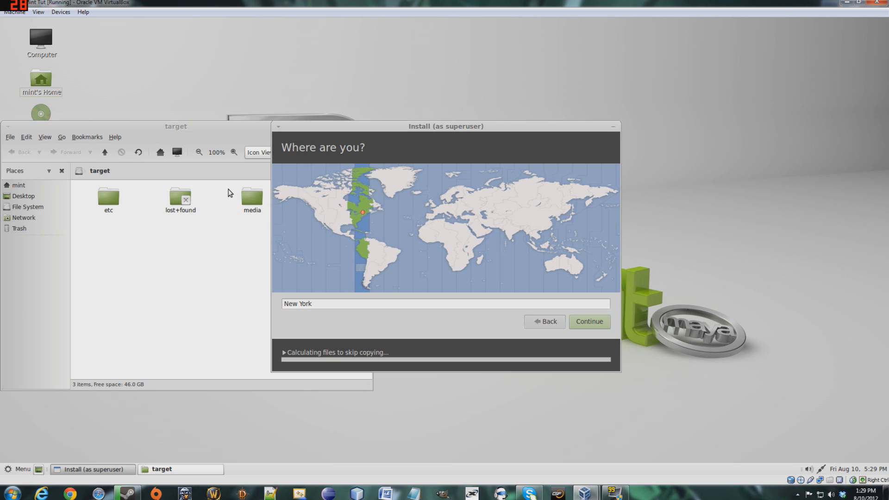
mouse_move(548, 303)
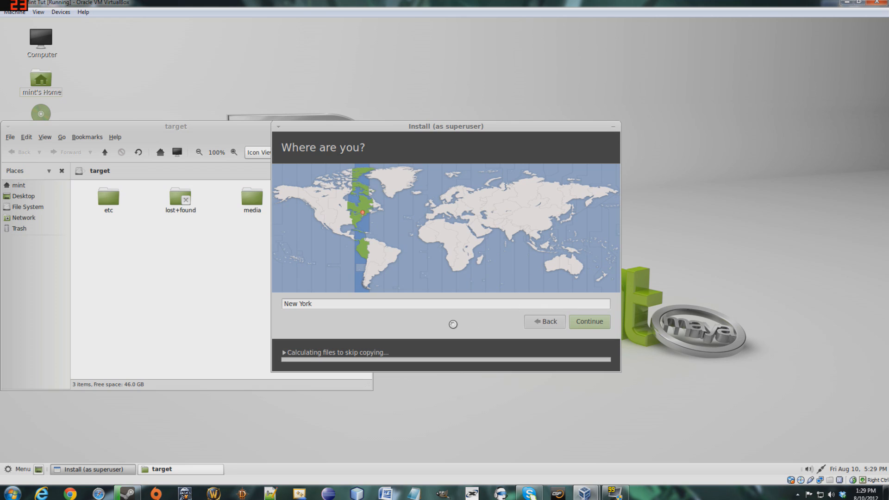
click(588, 321)
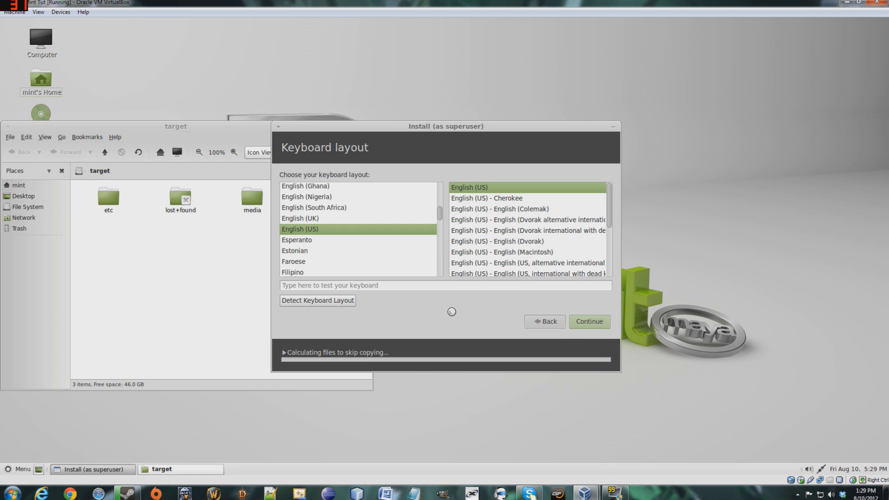
click(588, 322)
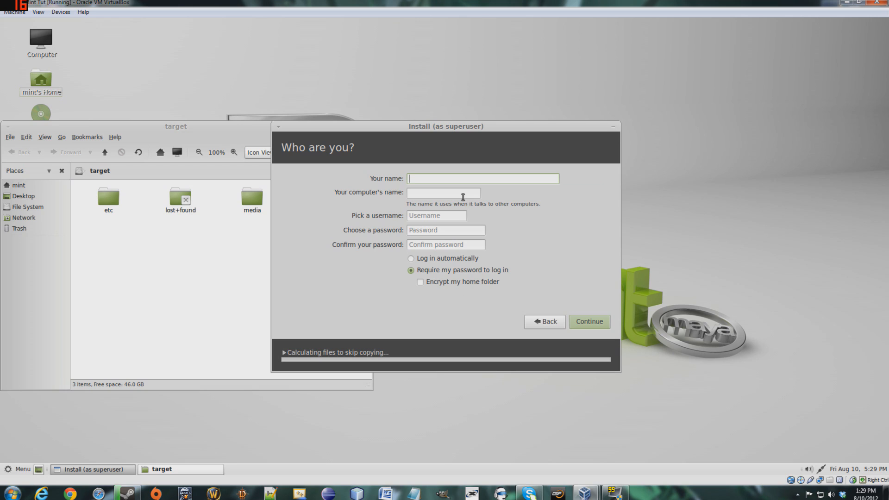
Create user 'pete' with a confirmed password required at login, then continue
text(pete)
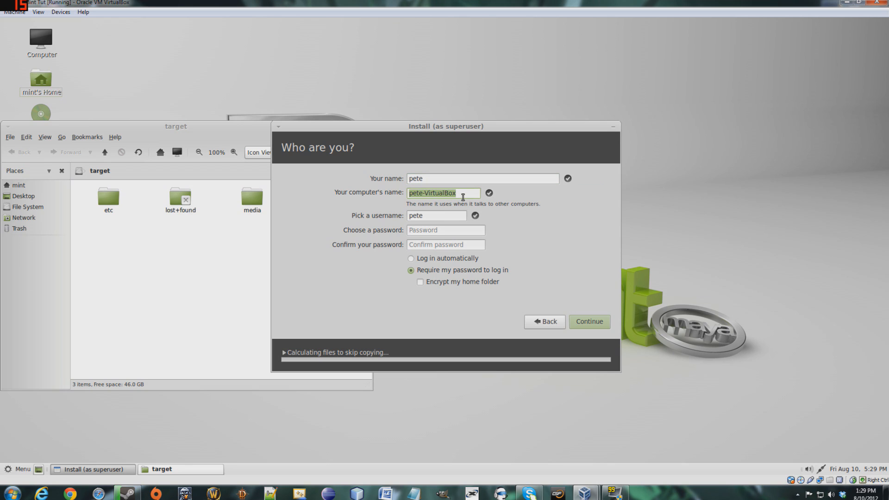
click(446, 230)
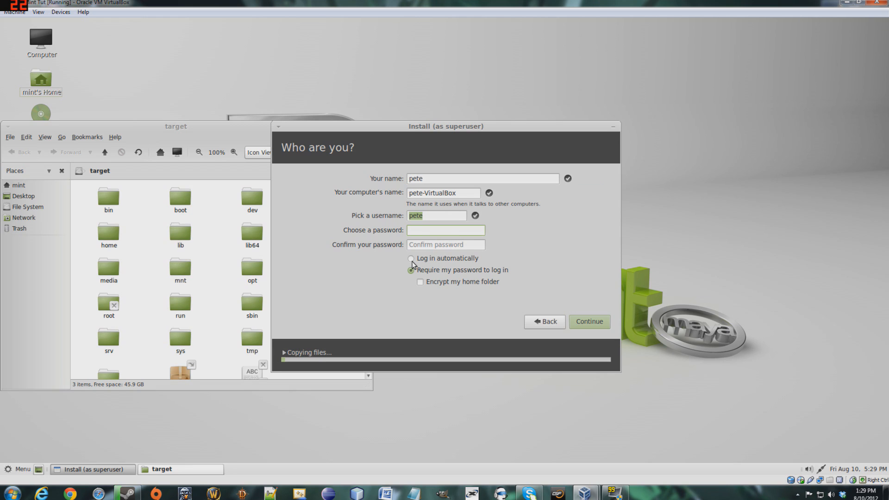
click(412, 258)
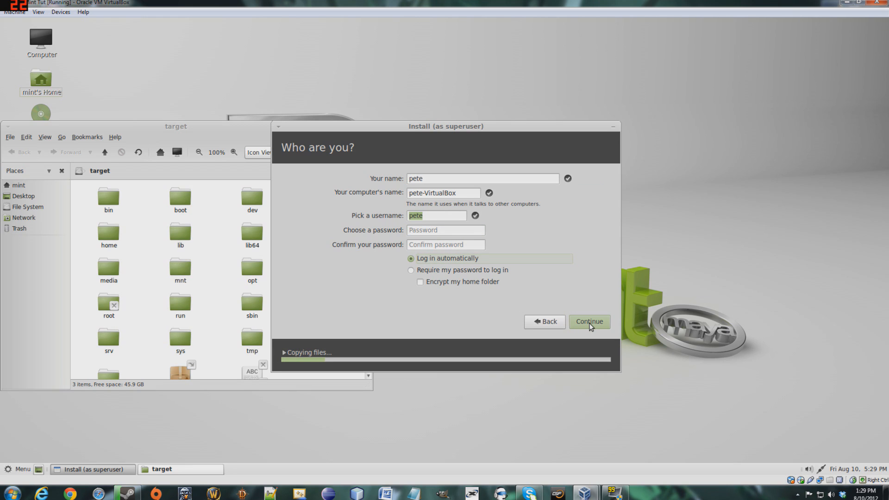
mouse_move(413, 277)
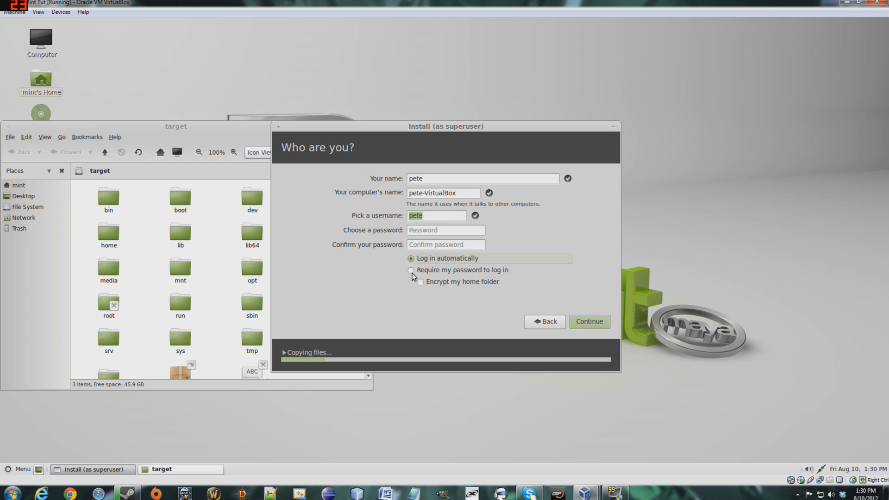
click(411, 270)
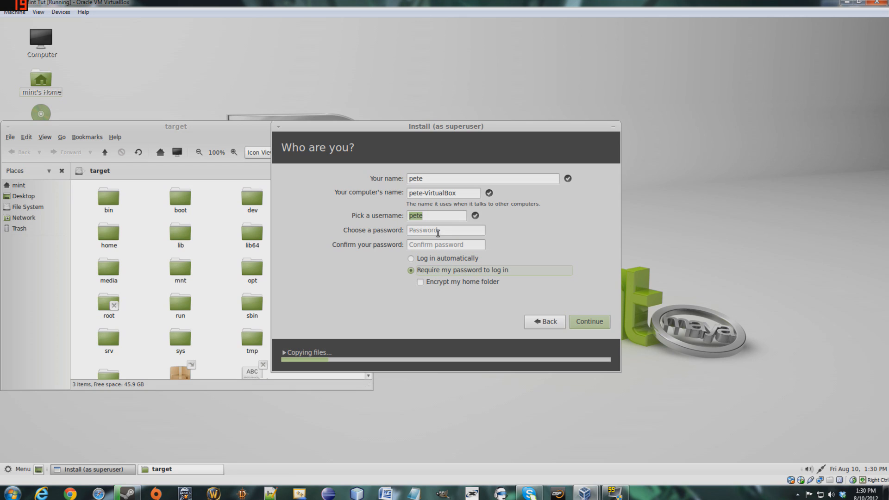
click(410, 258)
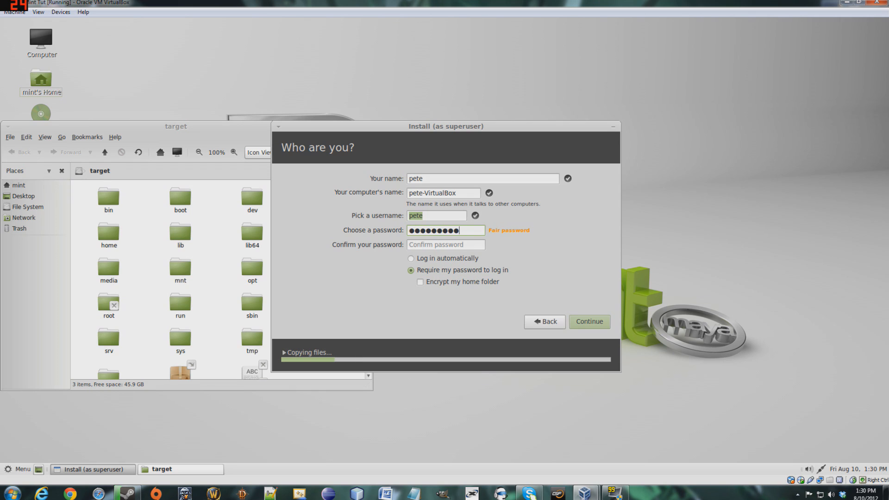
text(password)
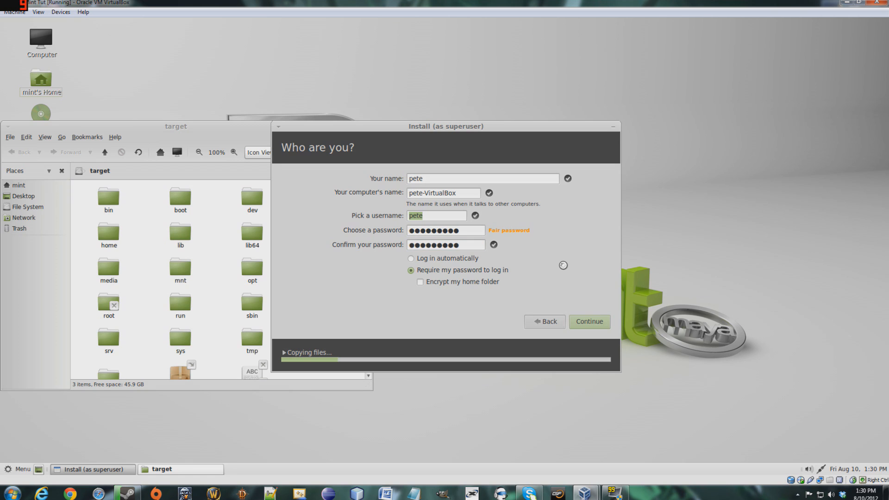
click(588, 321)
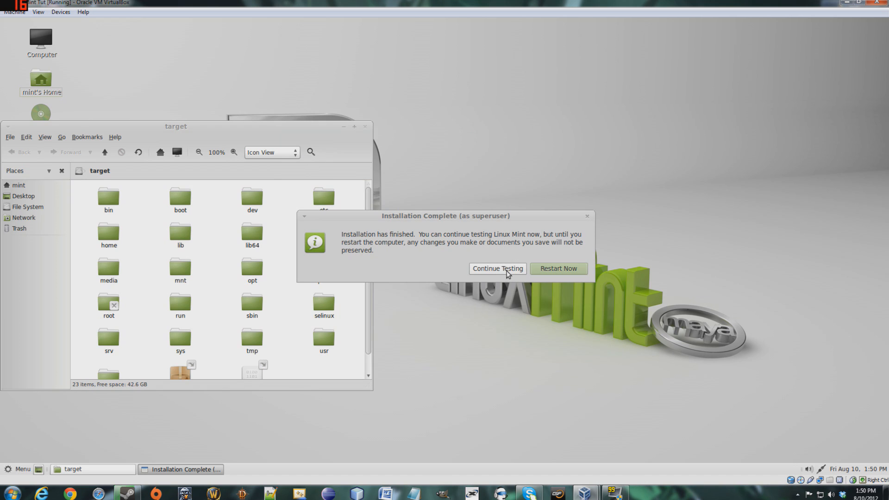
mouse_move(535, 250)
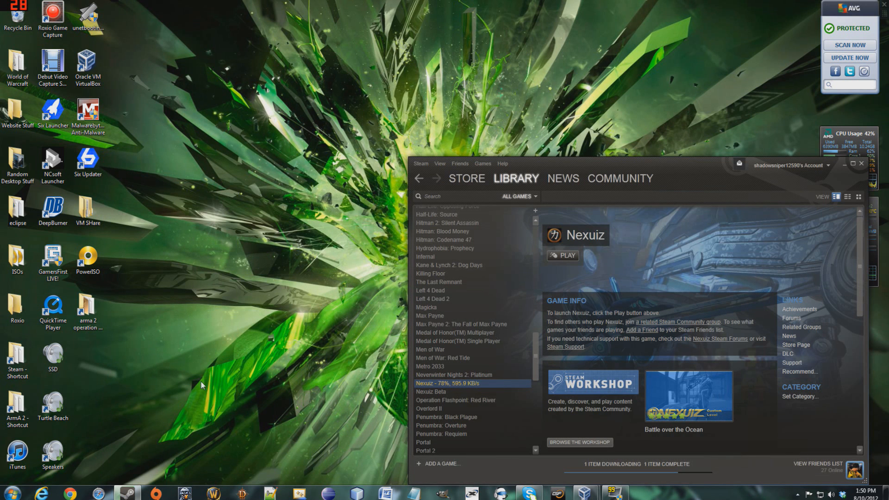
mouse_move(151, 383)
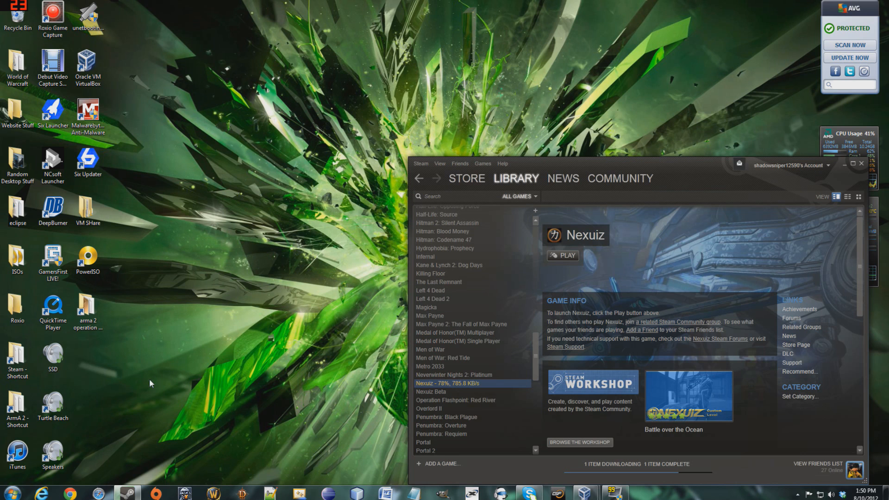
mouse_move(149, 422)
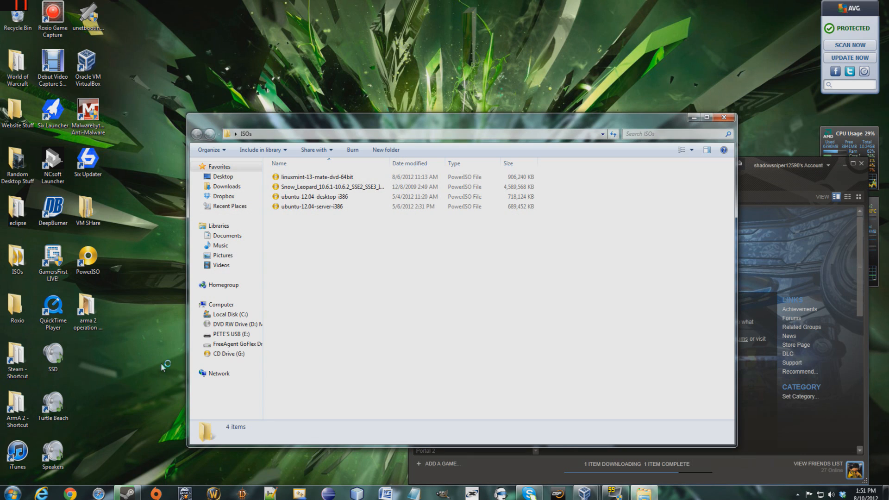
Open the desktop ISOs folder showing the linuxmint-13 ISO in Windows Explorer
click(316, 177)
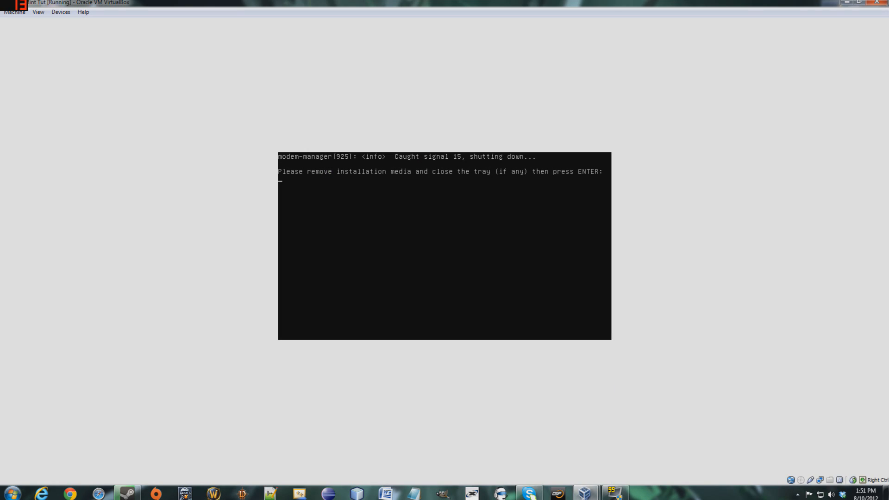
Confirm the installation media prompt to reboot the virtual machine
key(Return)
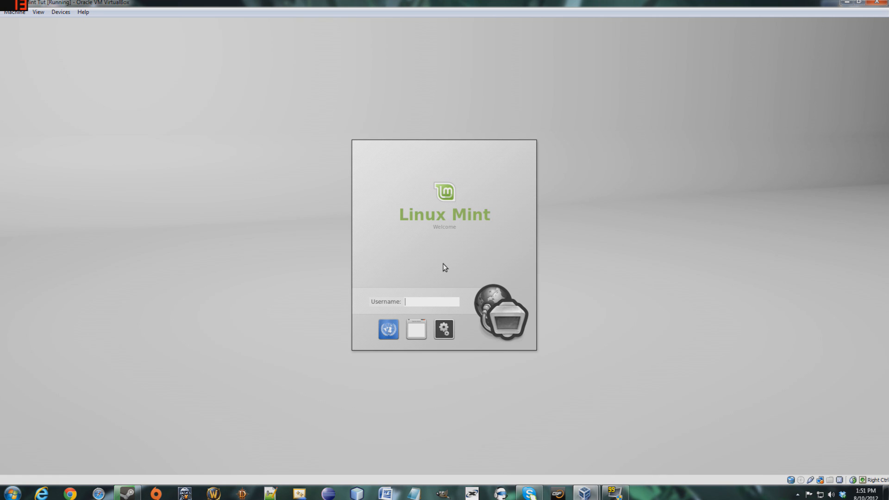
Log in as 'pete' with the account password to reach the MATE desktop
text(pete)
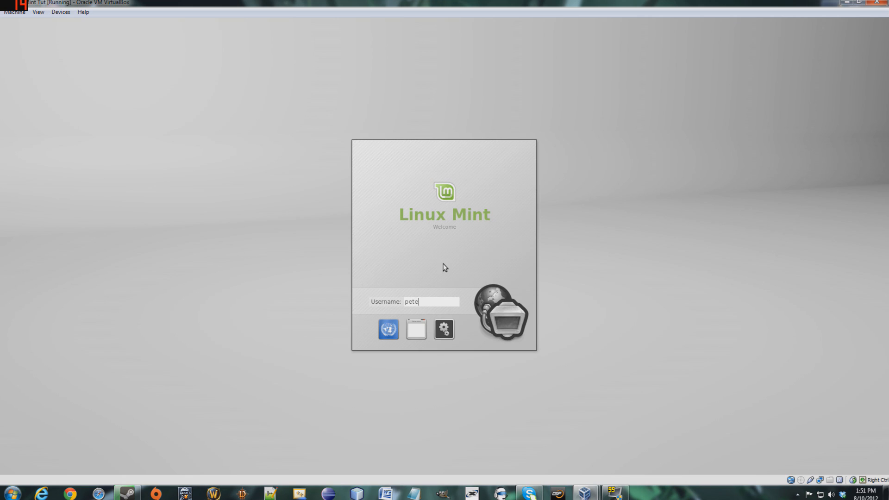
mouse_move(480, 306)
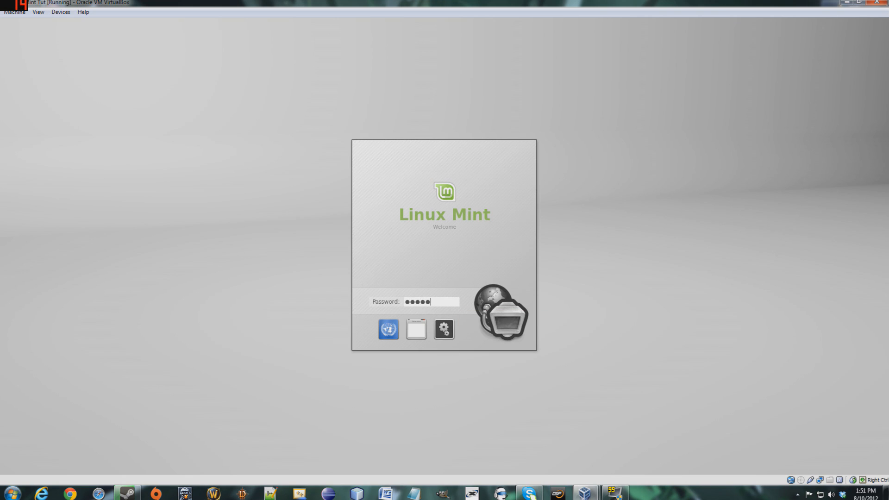
key(Return)
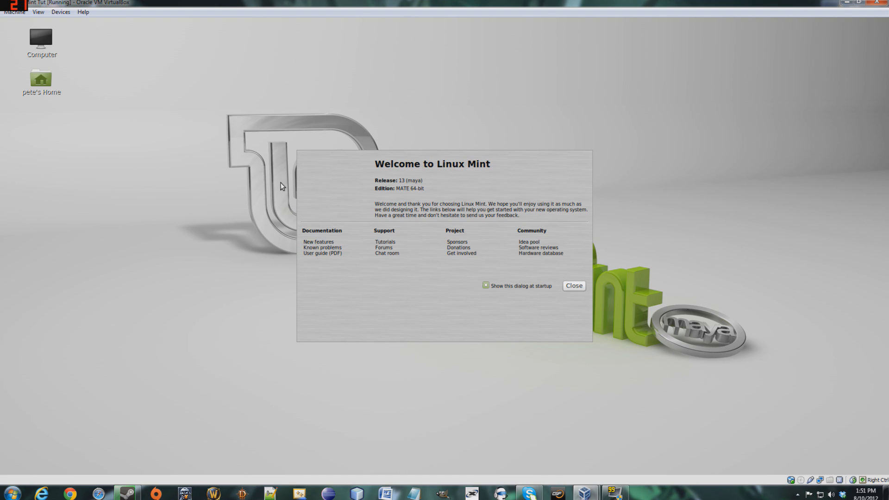
mouse_move(245, 182)
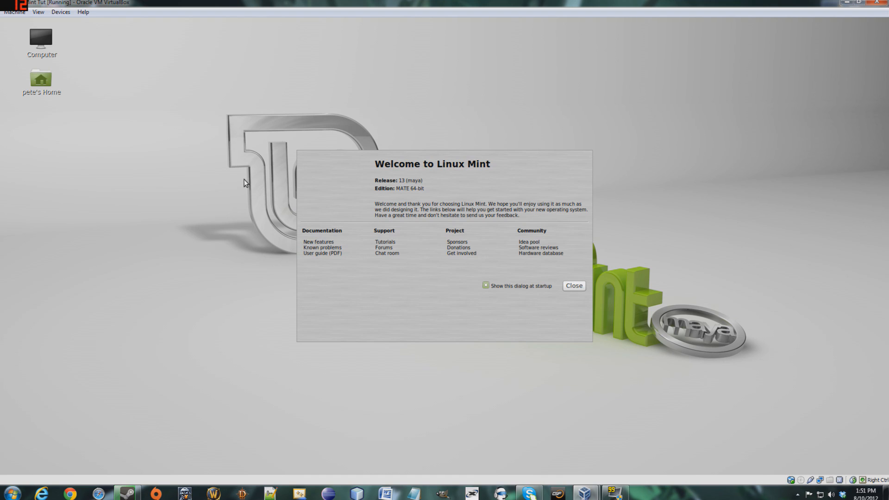
mouse_move(411, 202)
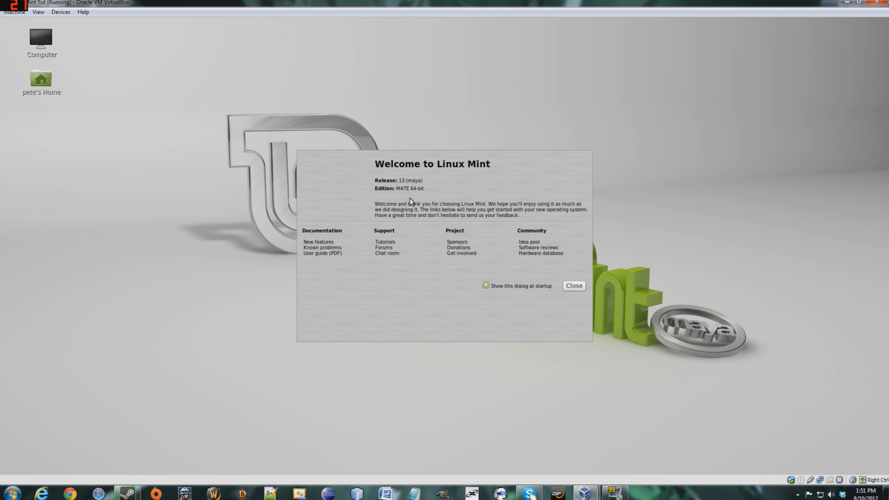
mouse_move(305, 70)
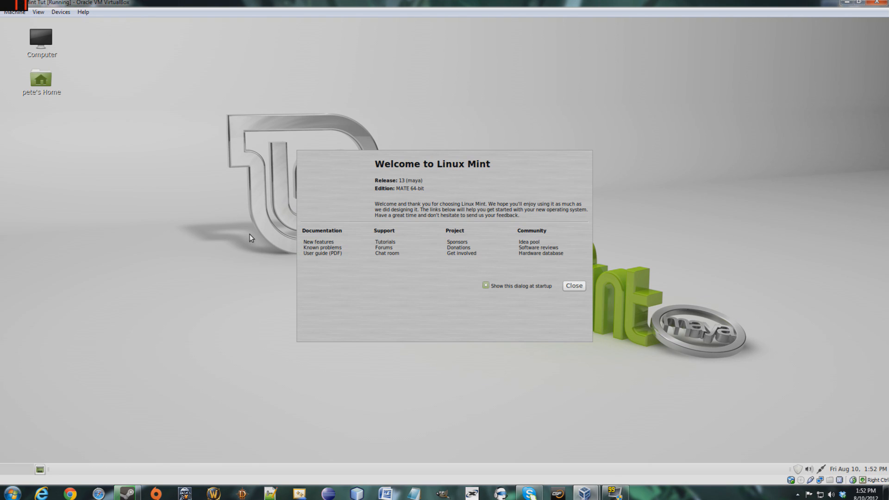
Close the Welcome to Linux Mint dialog on the MATE desktop
click(573, 285)
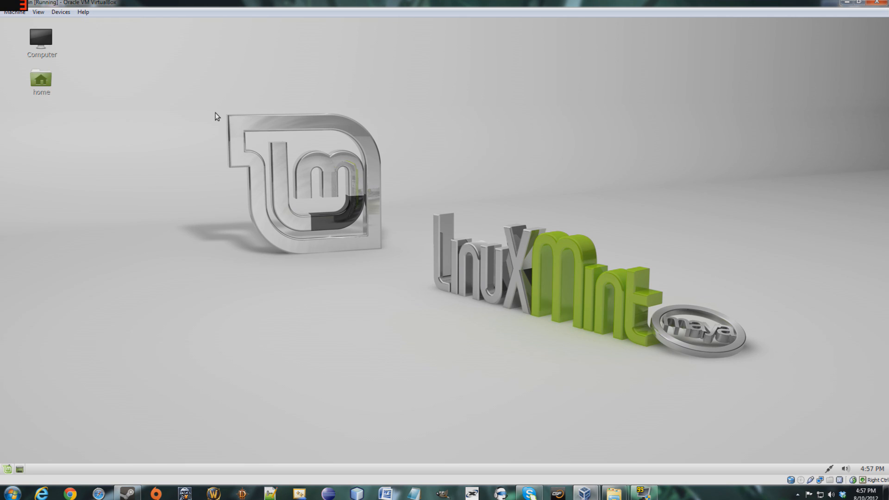
mouse_move(204, 107)
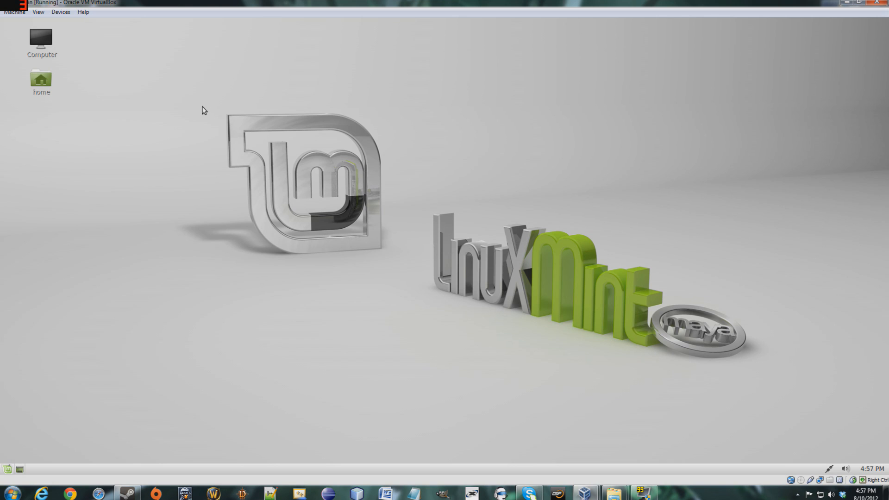
mouse_move(203, 113)
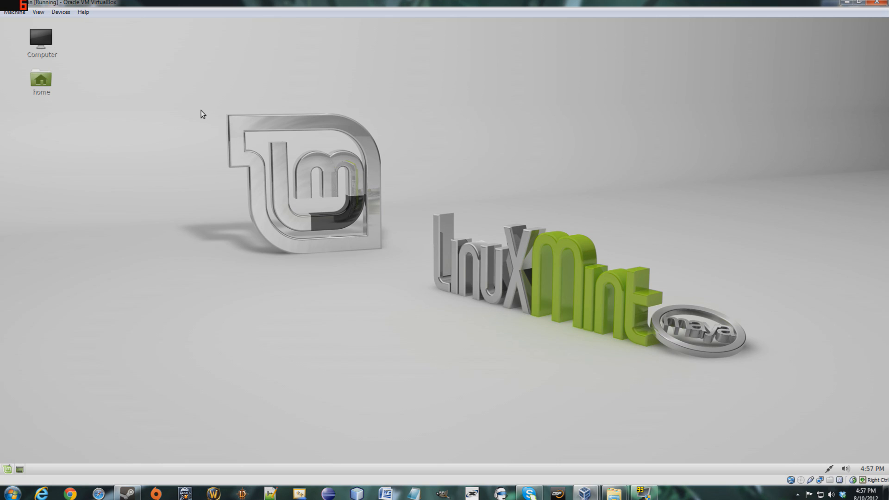
mouse_move(210, 111)
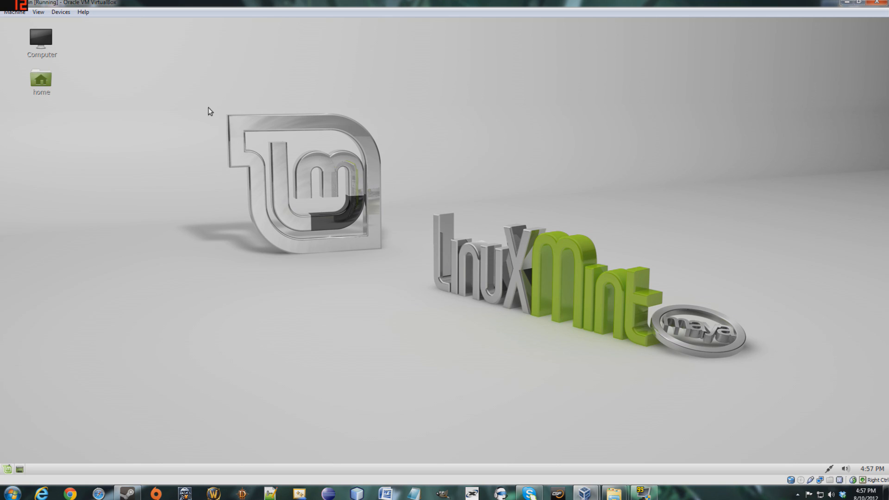
mouse_move(213, 113)
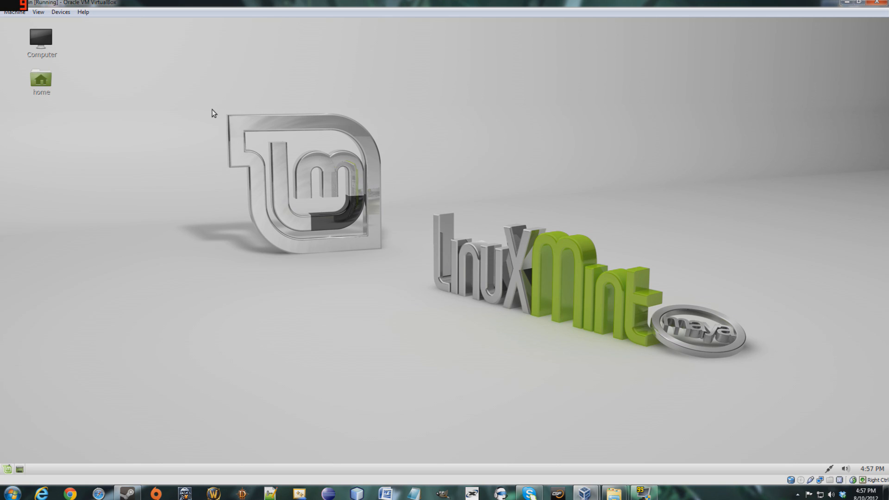
mouse_move(207, 115)
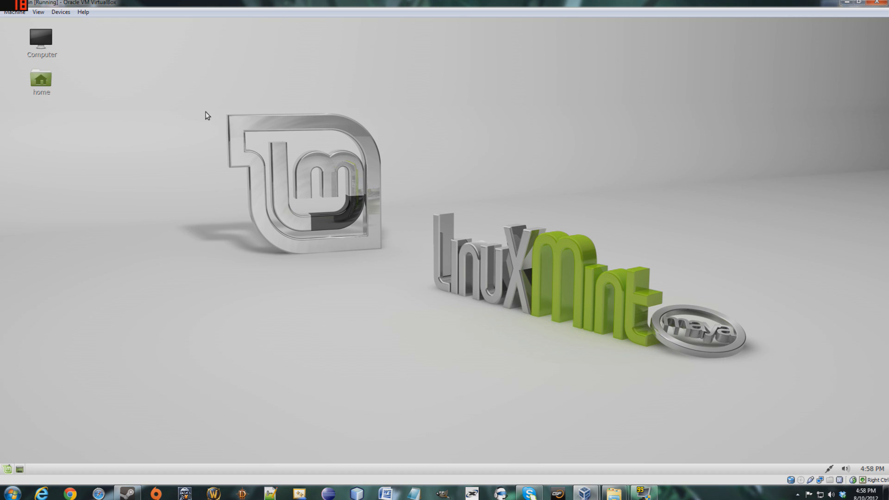
mouse_move(239, 129)
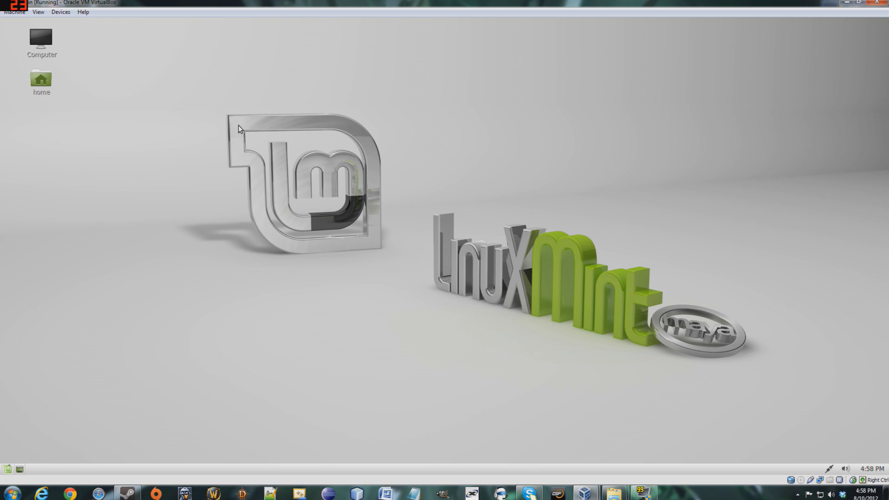
mouse_move(262, 165)
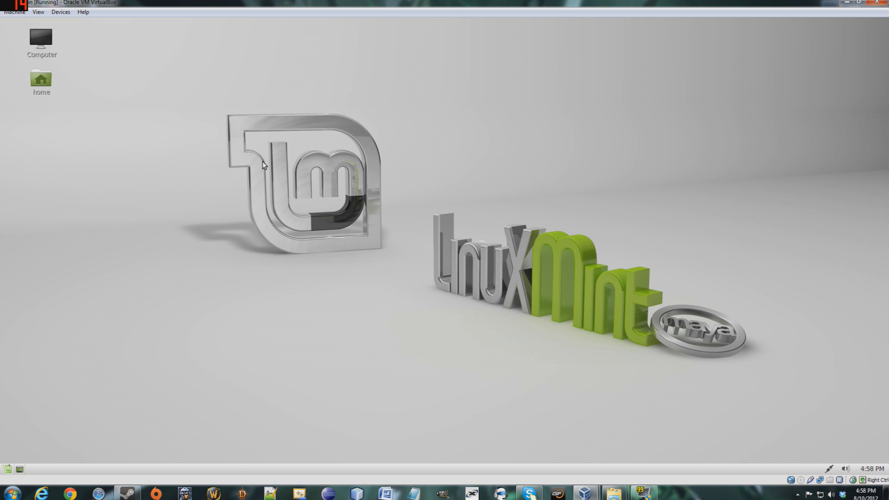
mouse_move(344, 203)
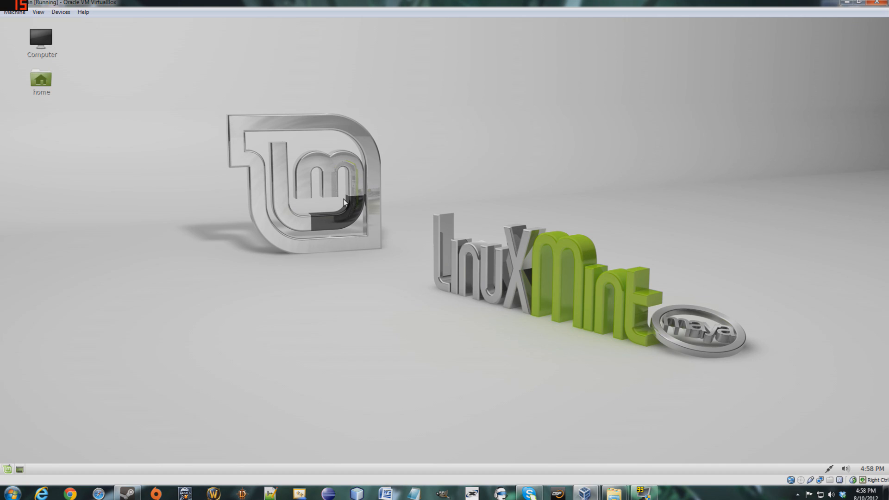
mouse_move(337, 189)
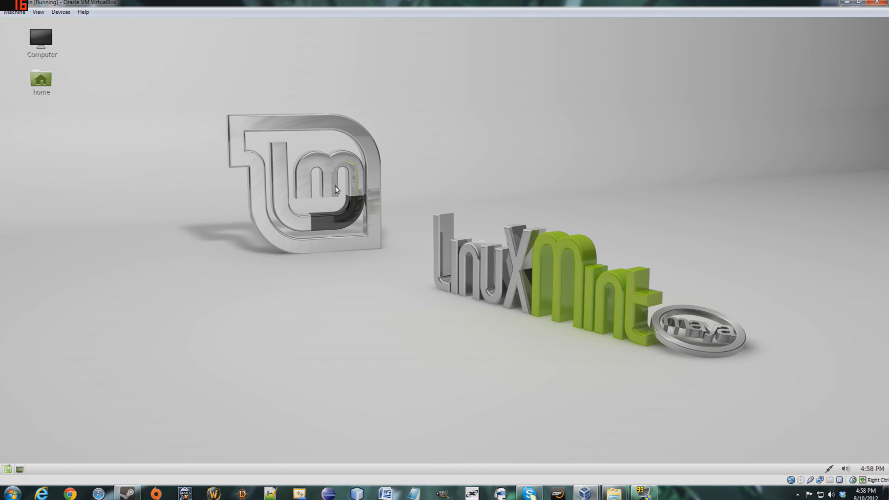
mouse_move(288, 217)
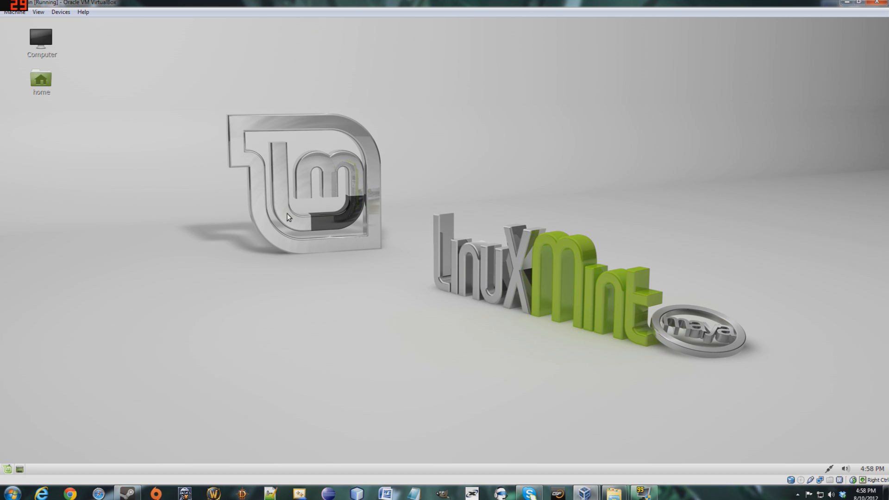
mouse_move(315, 204)
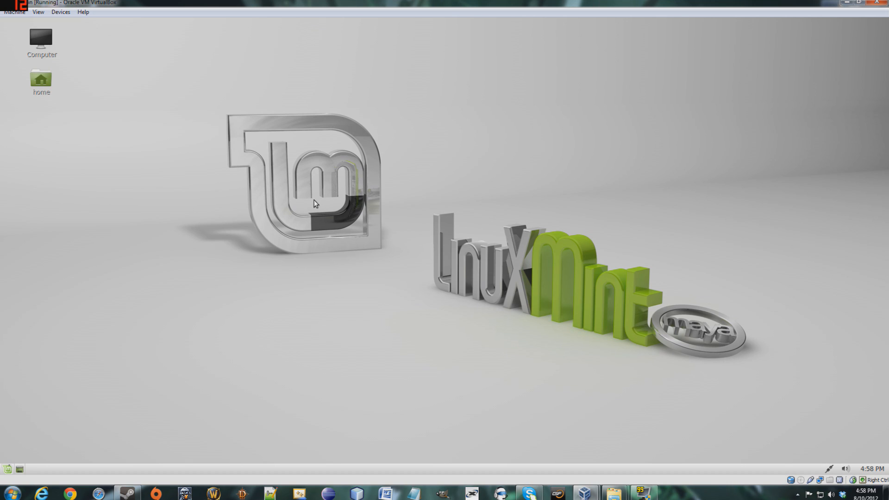
mouse_move(46, 165)
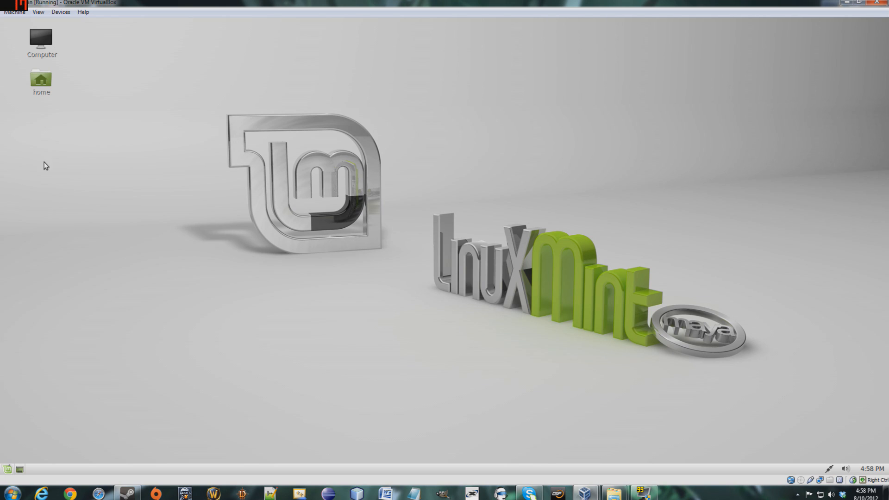
mouse_move(240, 118)
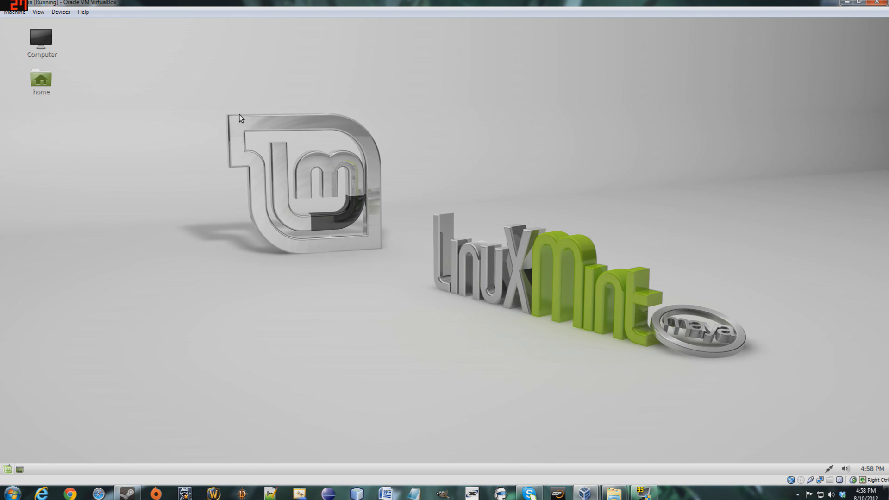
mouse_move(300, 114)
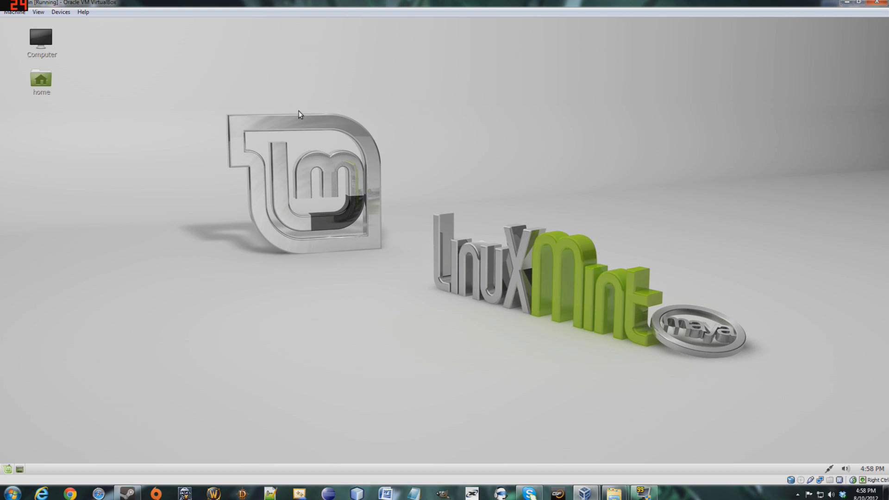
mouse_move(541, 204)
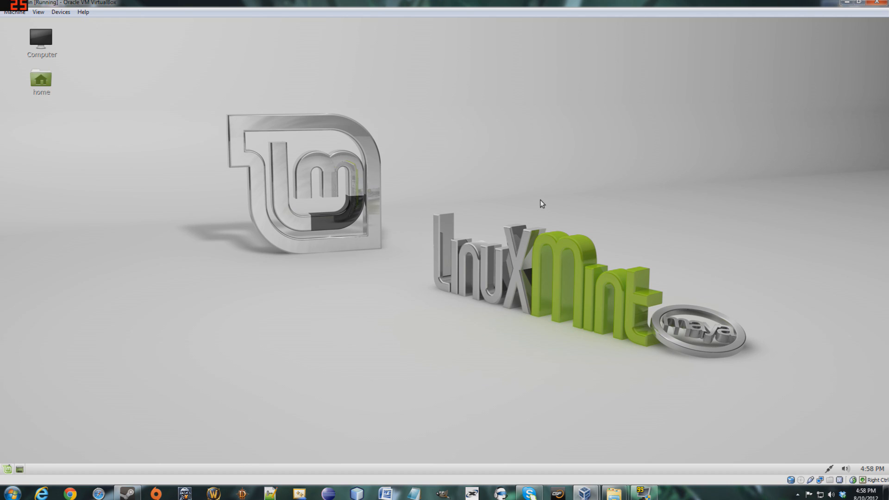
mouse_move(406, 197)
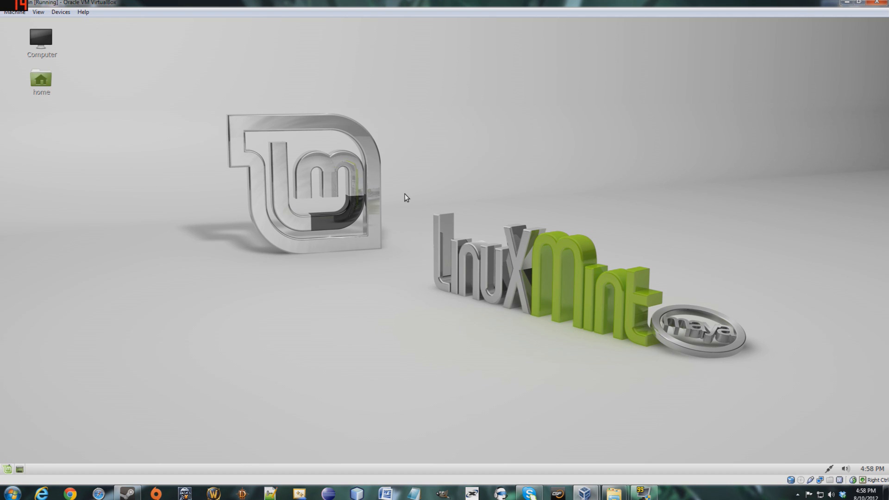
mouse_move(409, 220)
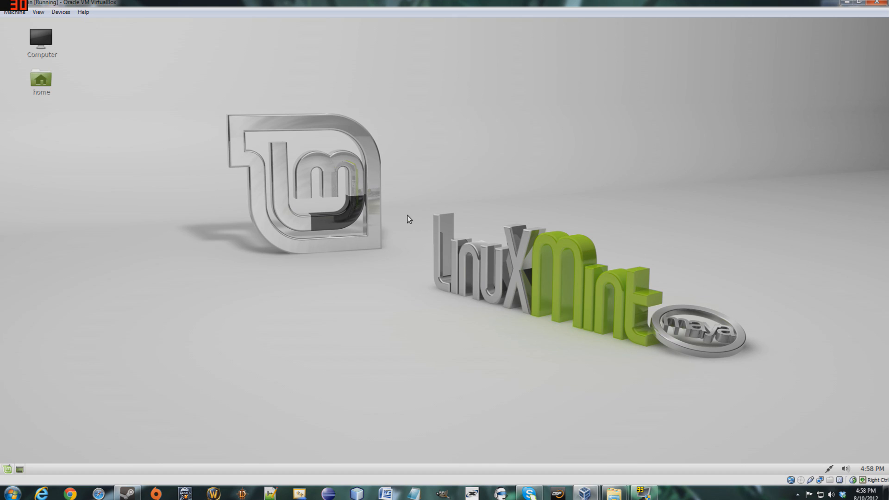
mouse_move(231, 122)
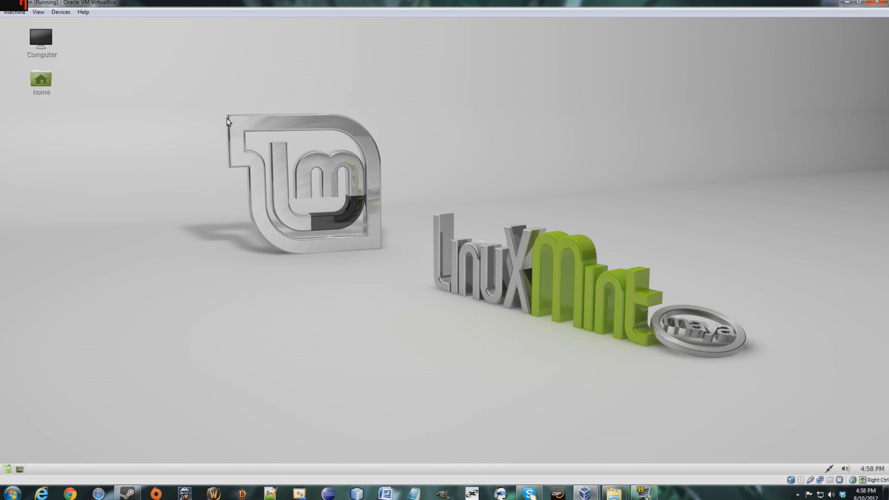
mouse_move(8, 31)
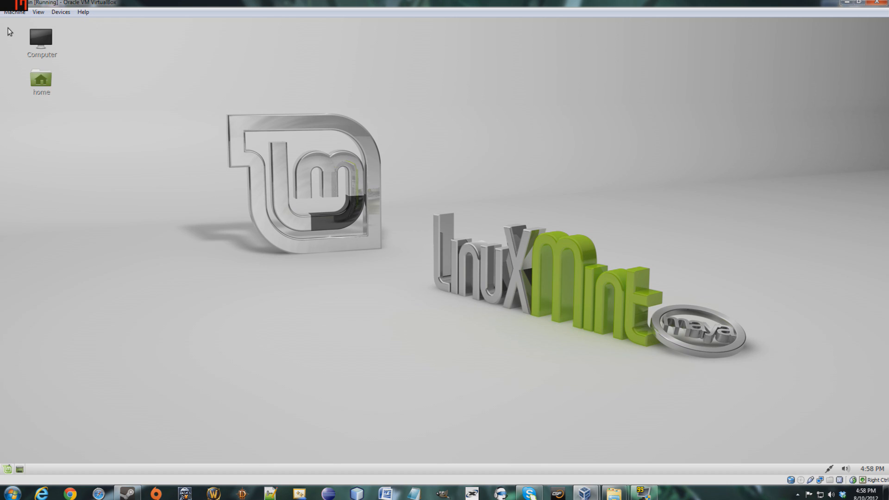
mouse_move(170, 107)
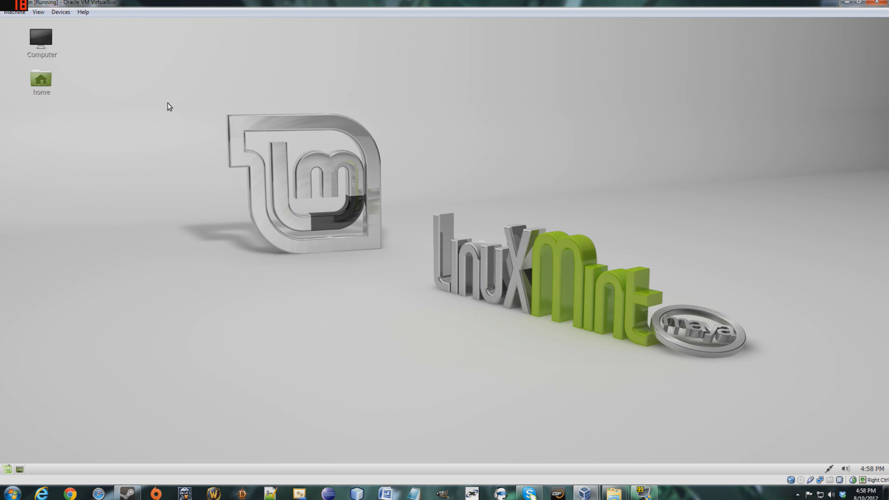
mouse_move(228, 116)
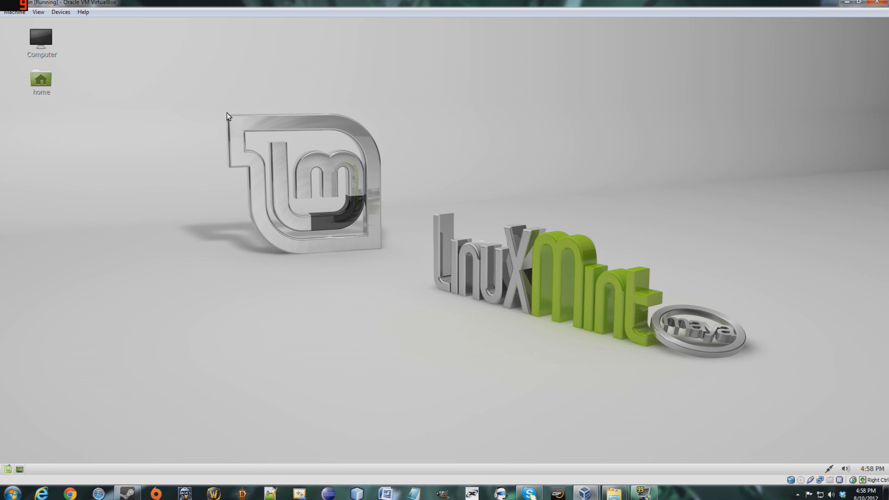
mouse_move(195, 114)
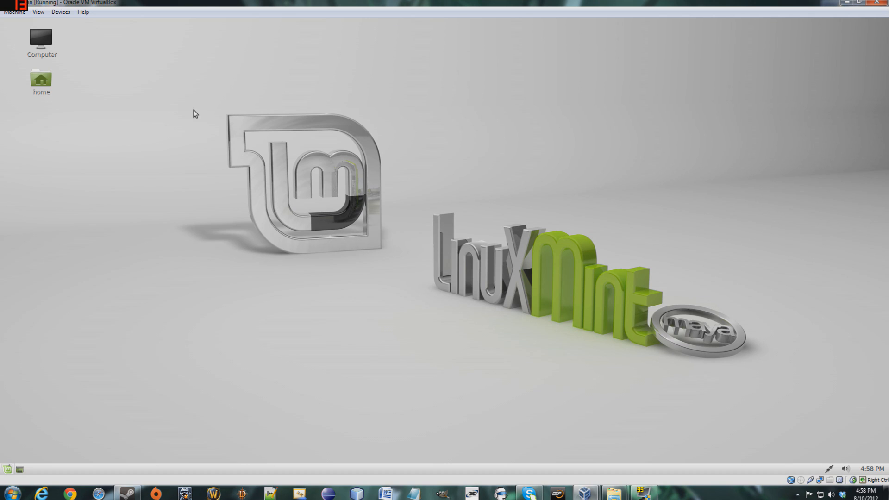
mouse_move(239, 248)
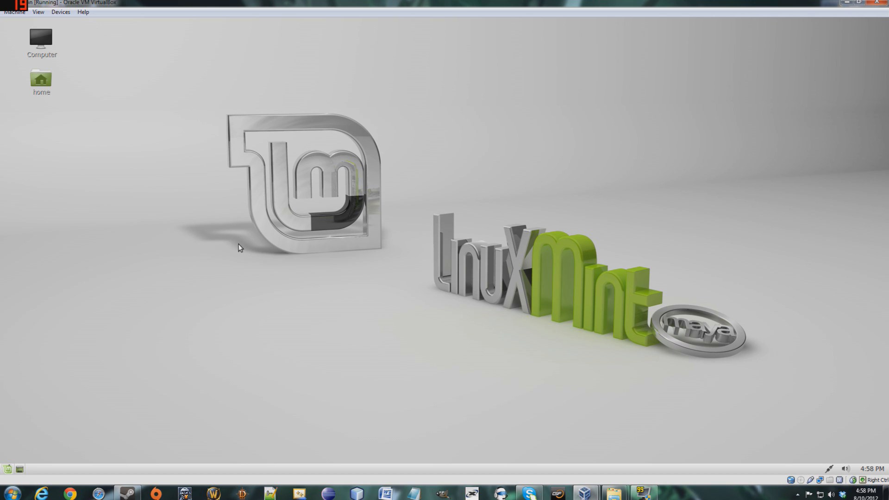
mouse_move(337, 252)
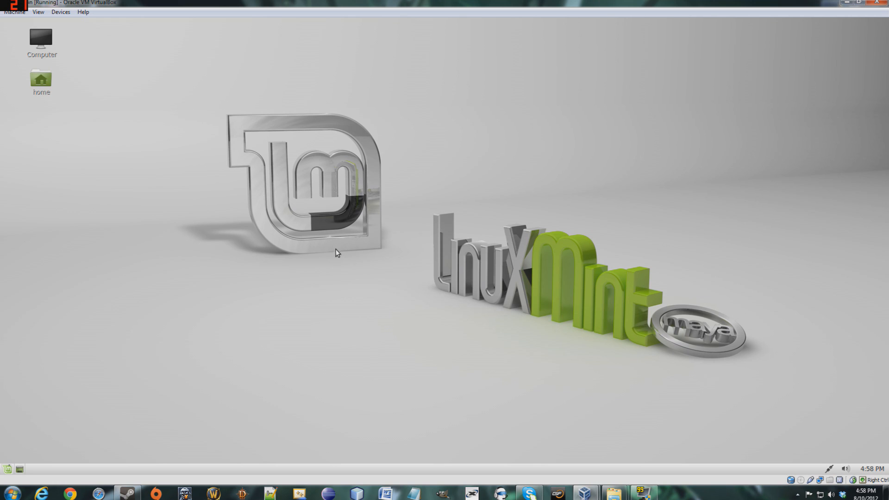
mouse_move(422, 254)
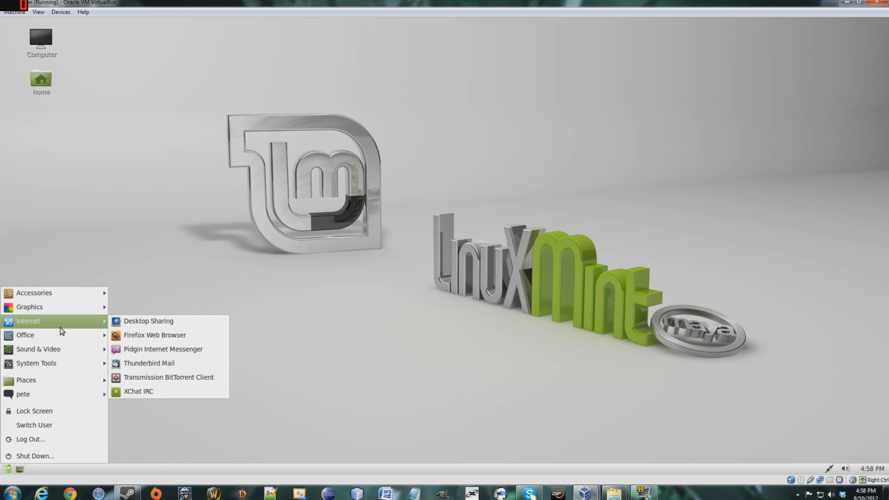
mouse_move(37, 363)
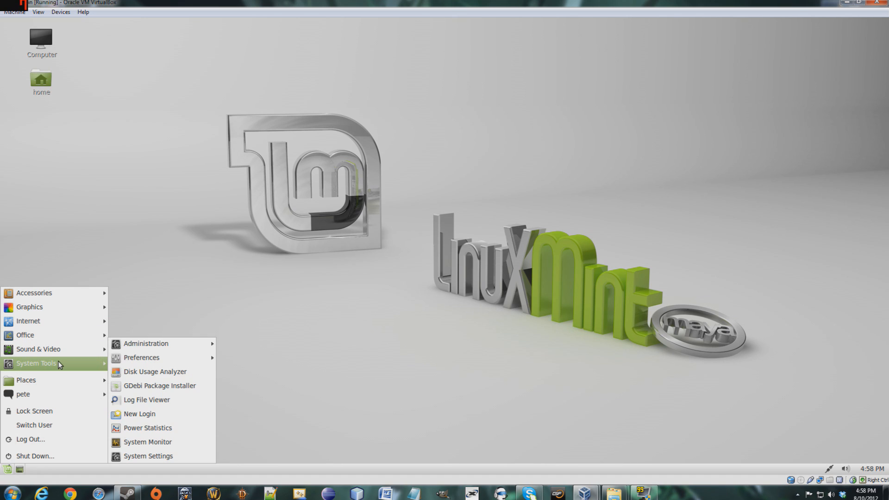
mouse_move(159, 313)
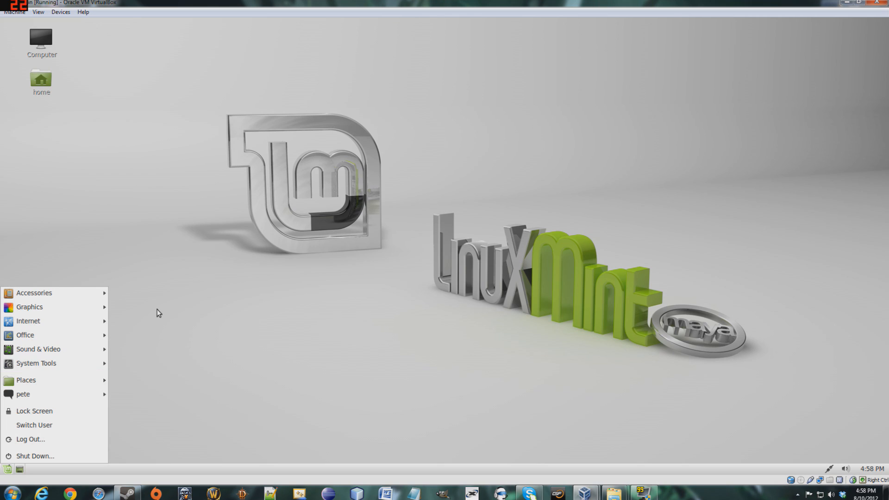
click(291, 300)
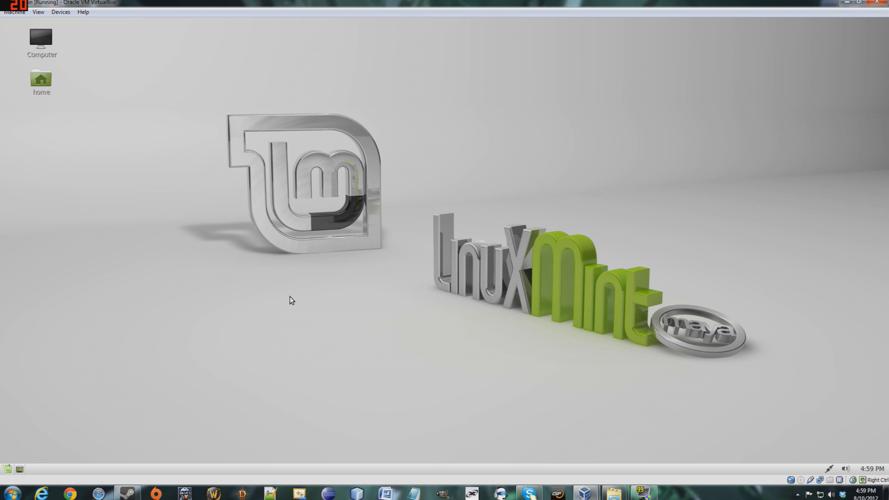